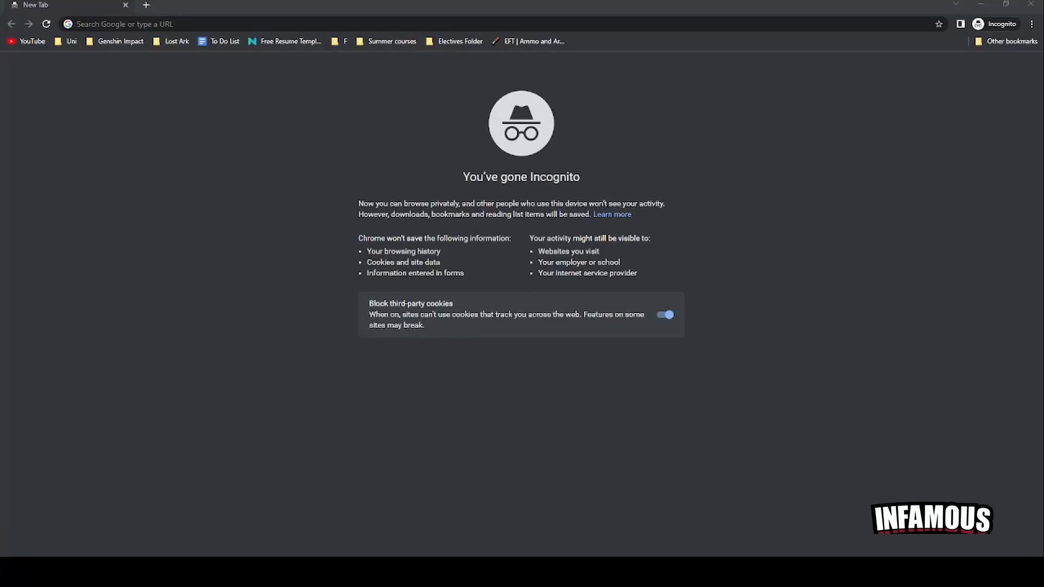
Run a Google search for 'crosshair v2' from the address bar
left_click(200, 23)
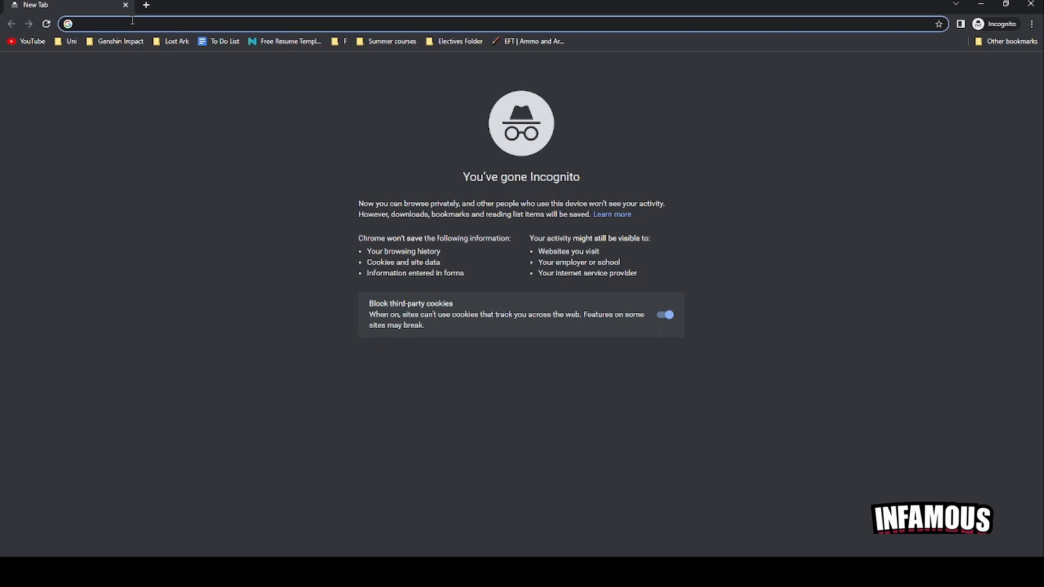
type("crosshair v2")
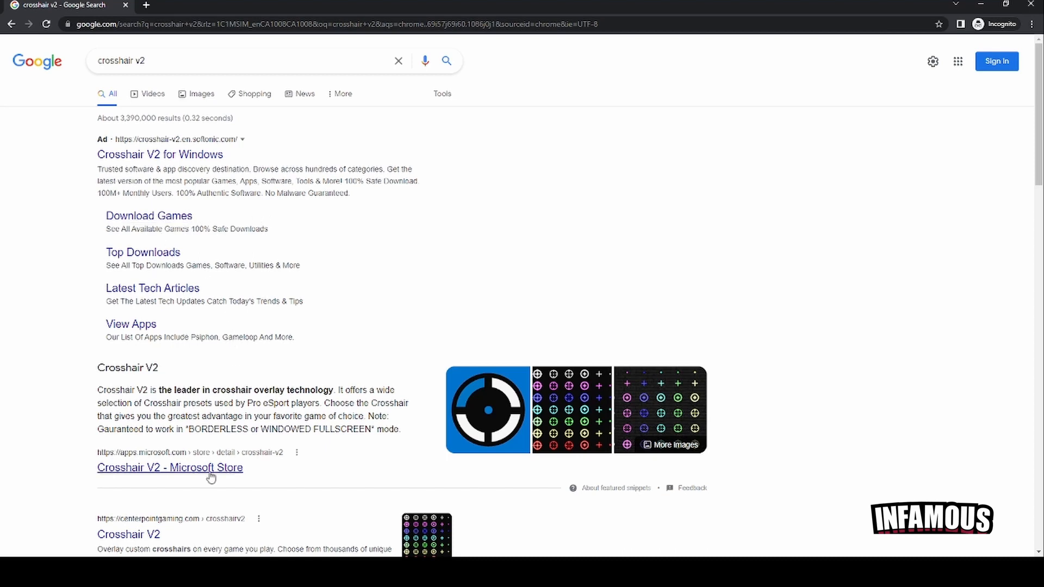
mouse_move(191, 477)
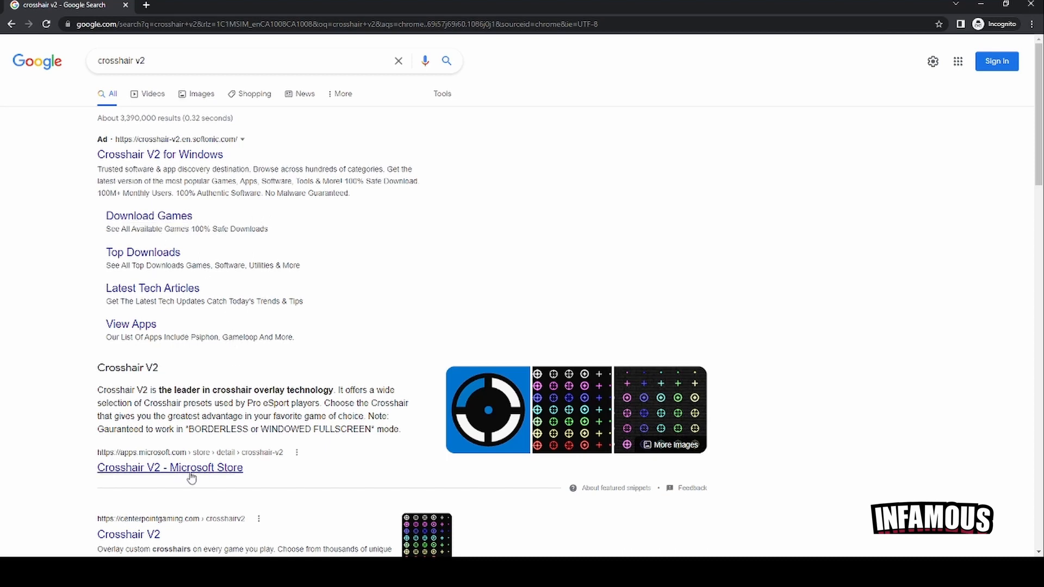
Go to the 'Crosshair V2 - Microsoft Store' result to read its free listing by CenterPoint Gaming
left_click(170, 467)
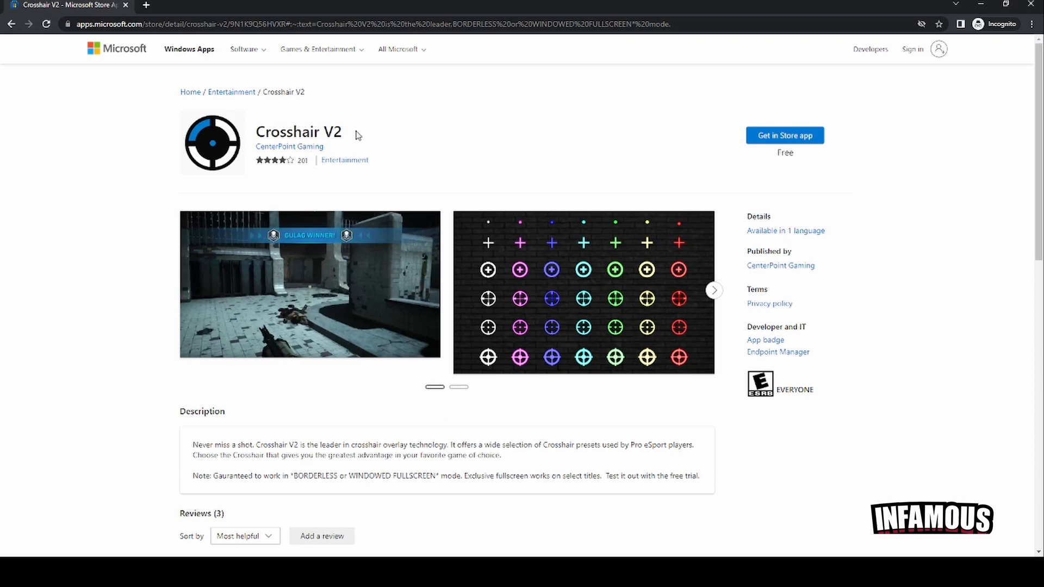
mouse_move(656, 142)
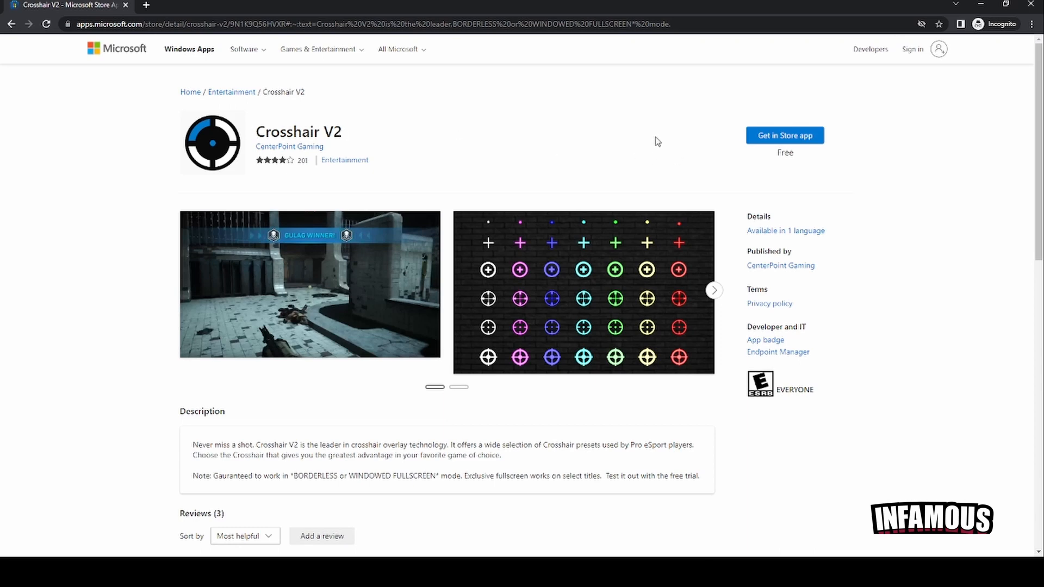
mouse_move(654, 177)
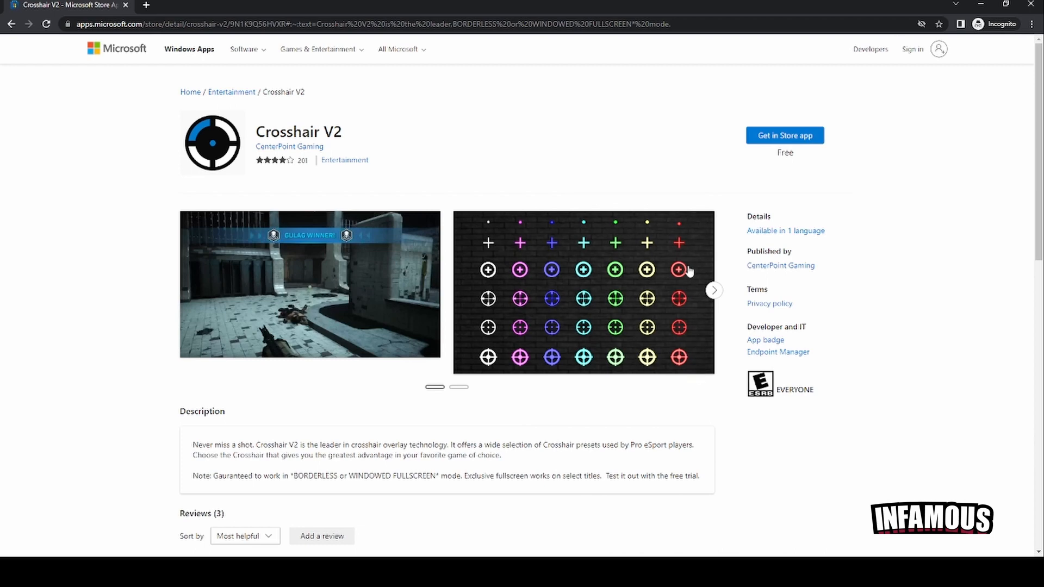
mouse_move(552, 148)
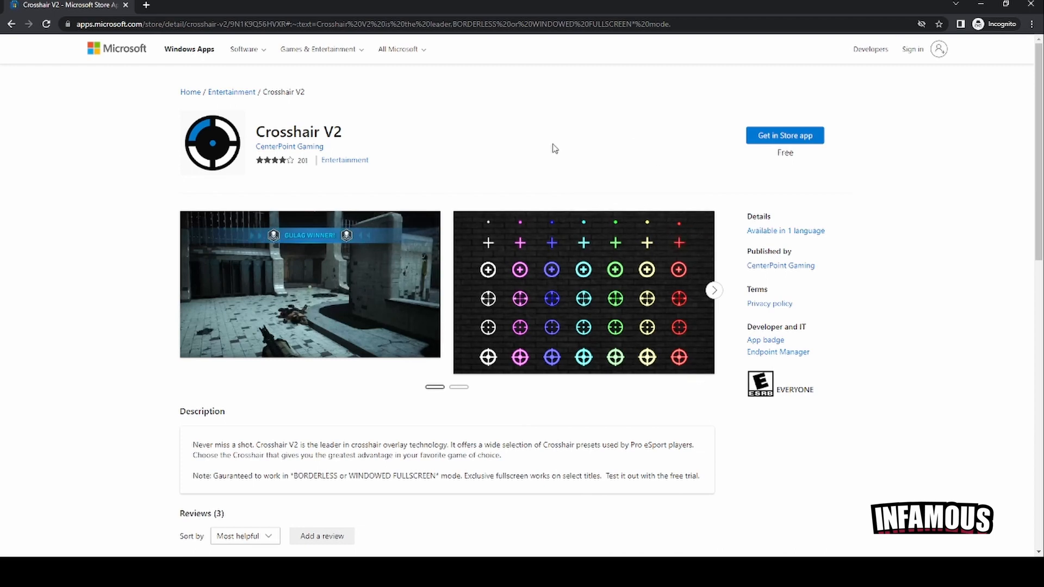
mouse_move(566, 150)
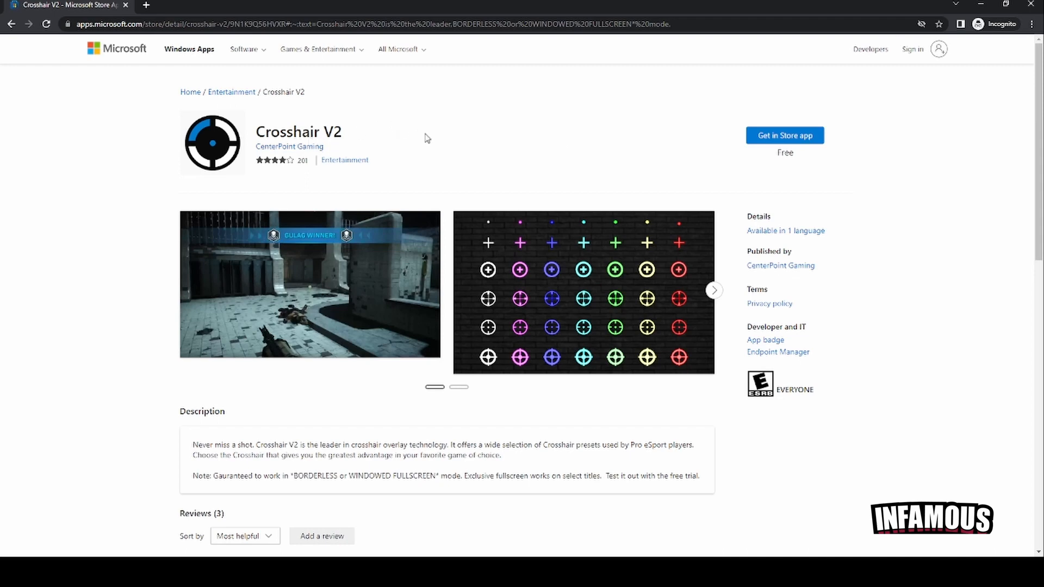
mouse_move(447, 136)
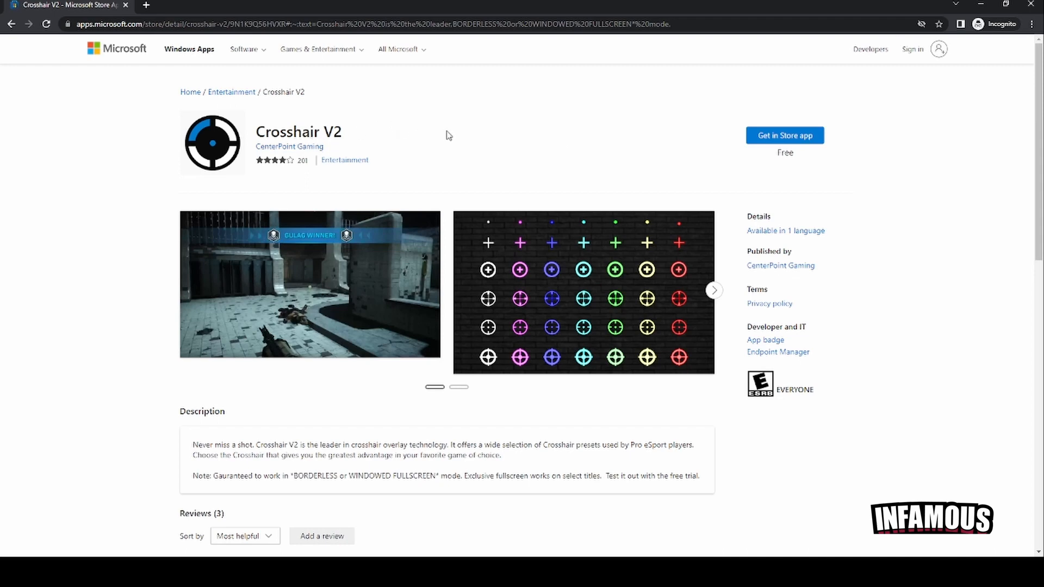
mouse_move(457, 134)
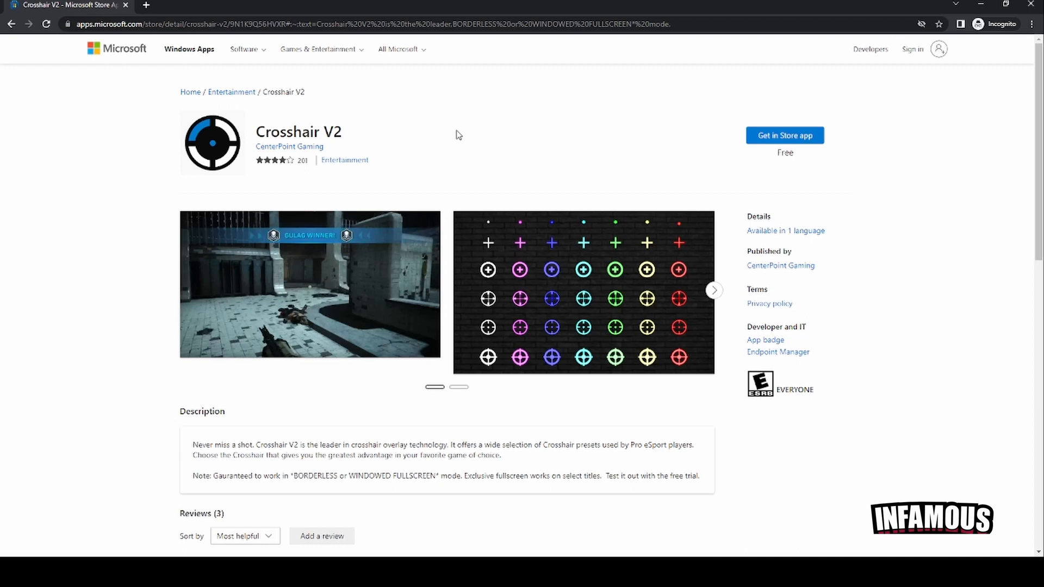
mouse_move(515, 137)
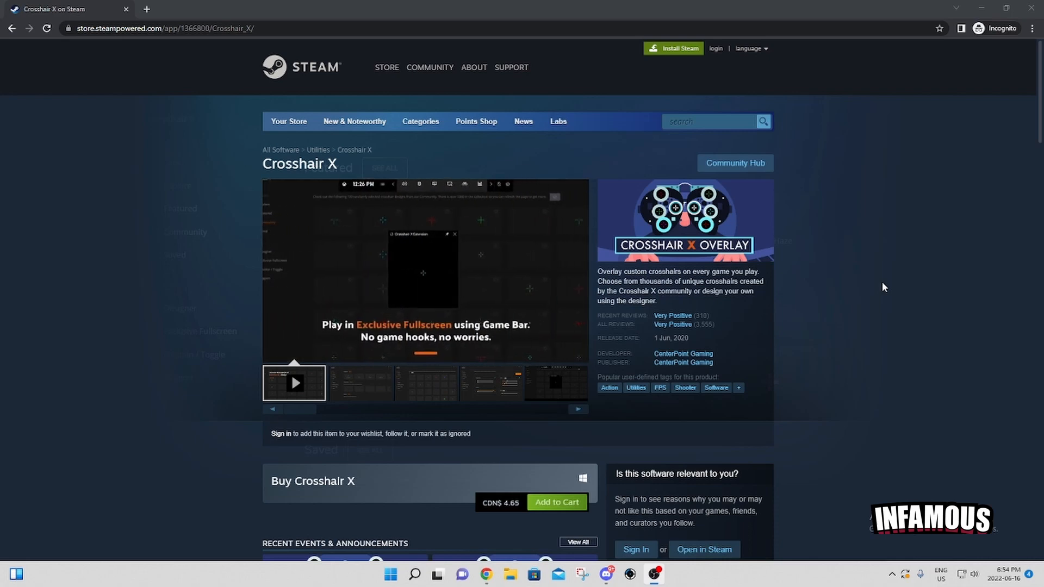
mouse_move(864, 301)
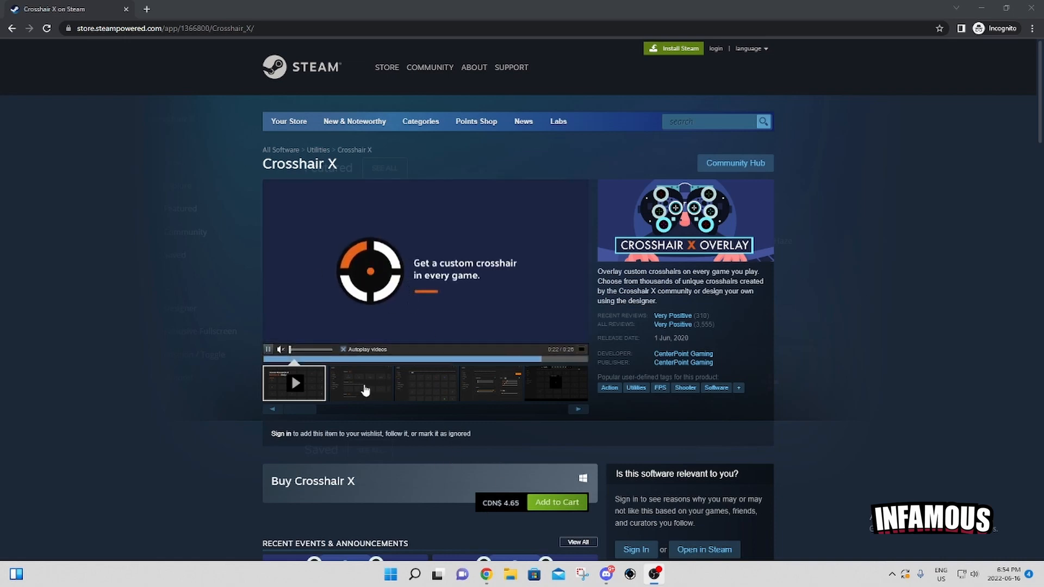
Preview the Crosshair X screenshots: second image, community crosshairs, and crosshair designer
left_click(359, 382)
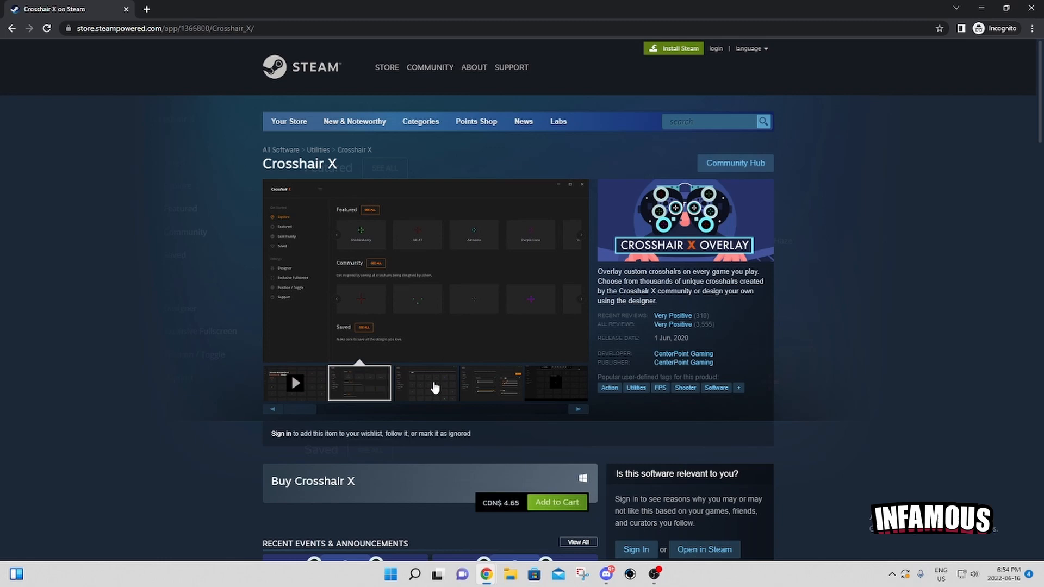
left_click(425, 383)
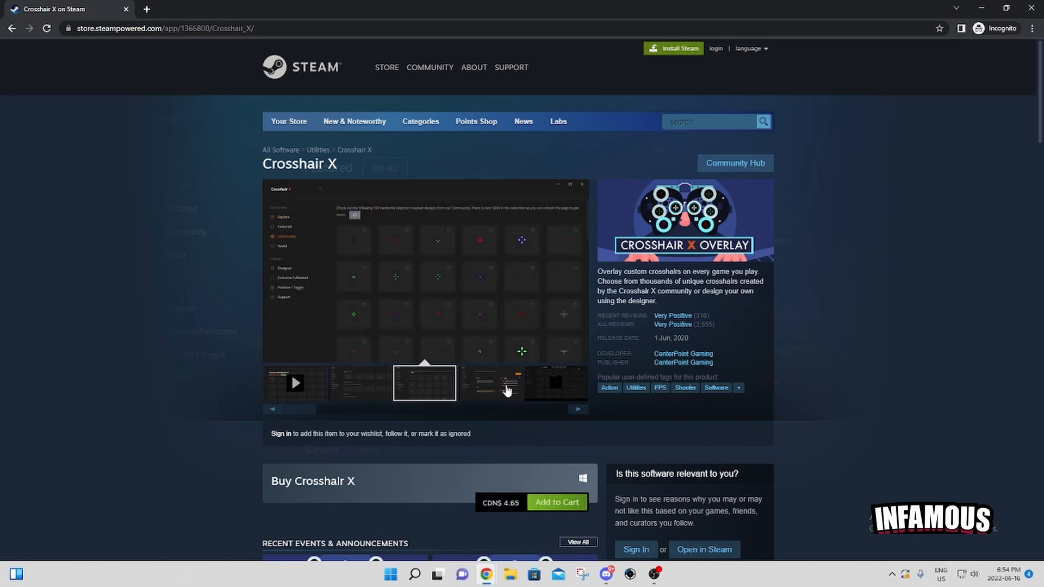
left_click(489, 384)
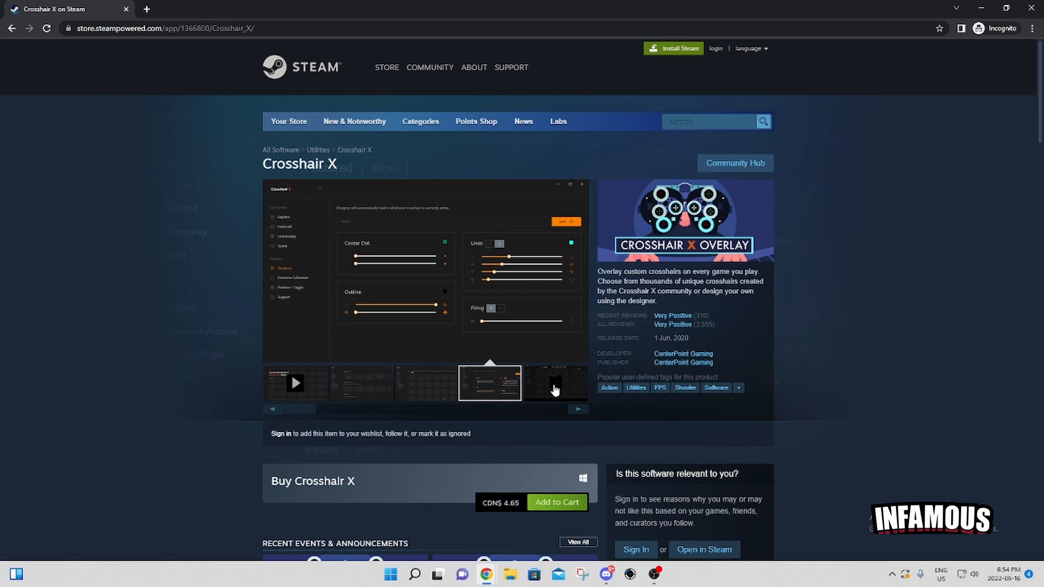
mouse_move(555, 391)
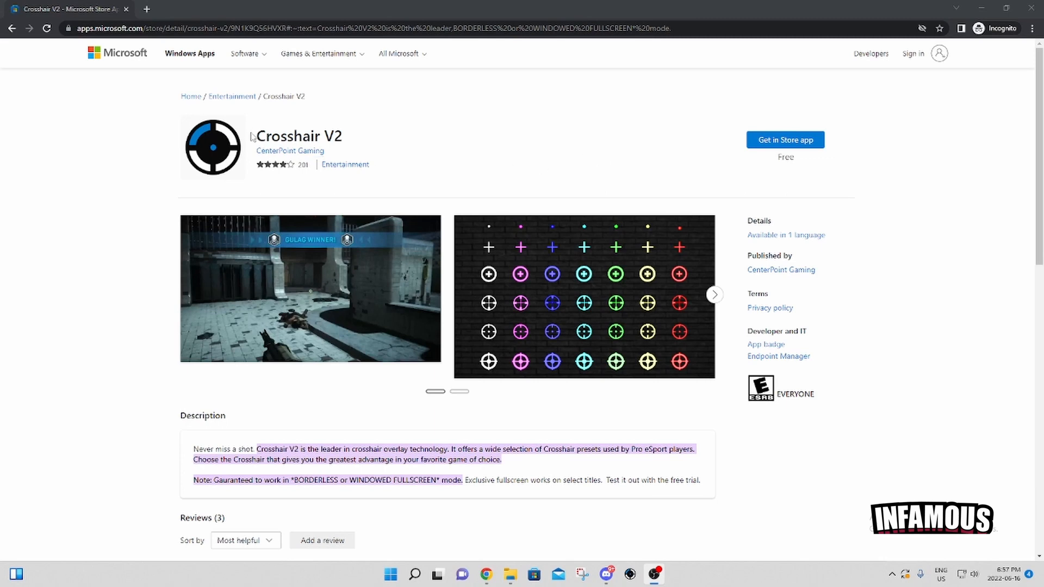
mouse_move(509, 286)
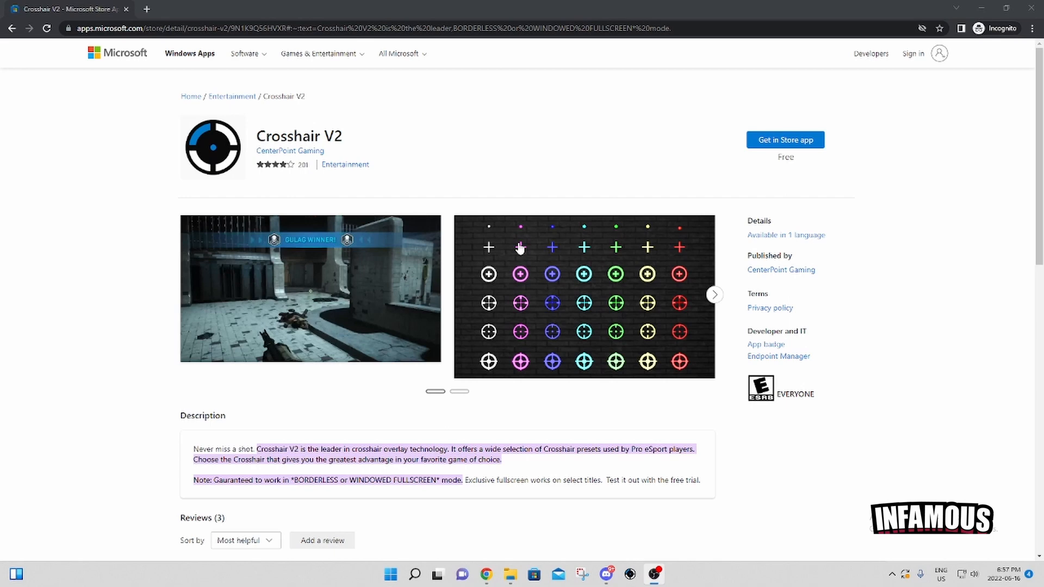
mouse_move(767, 152)
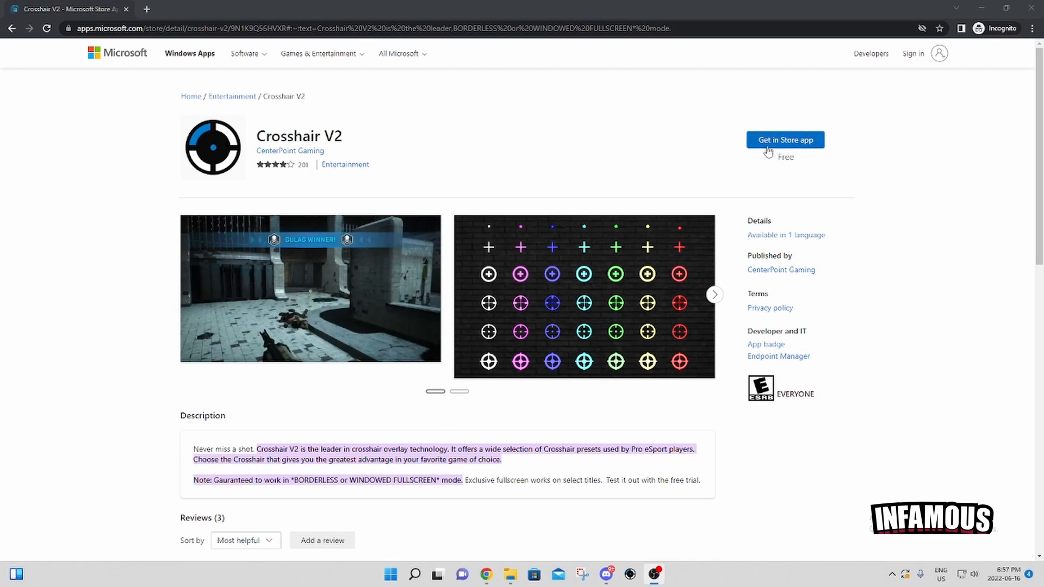
Request Crosshair V2 via 'Get in Store app', triggering the browser's launch prompt
left_click(785, 140)
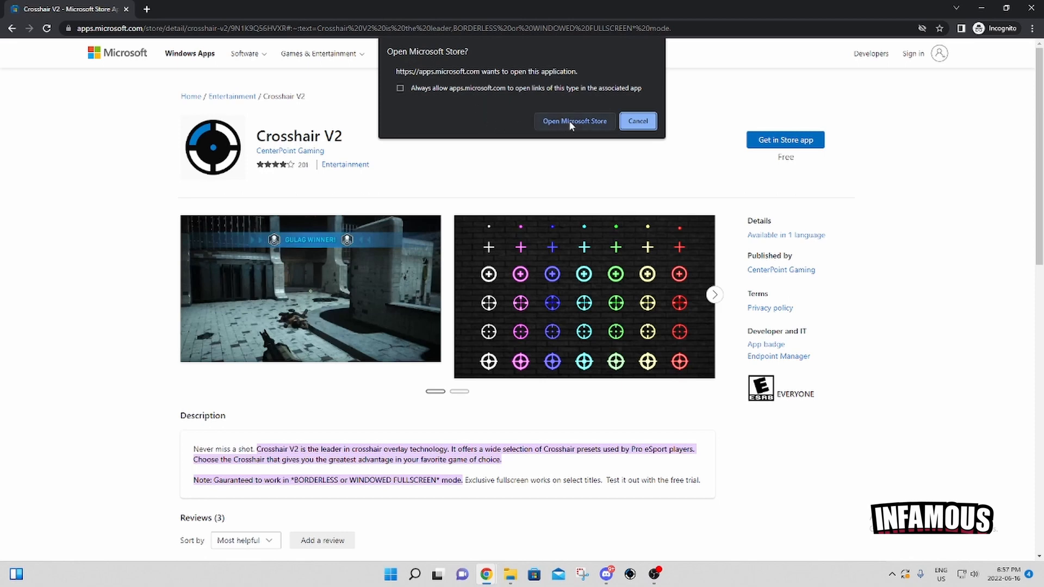
Allow Chrome to launch Microsoft Store so Crosshair V2 installs until Open appears
left_click(574, 121)
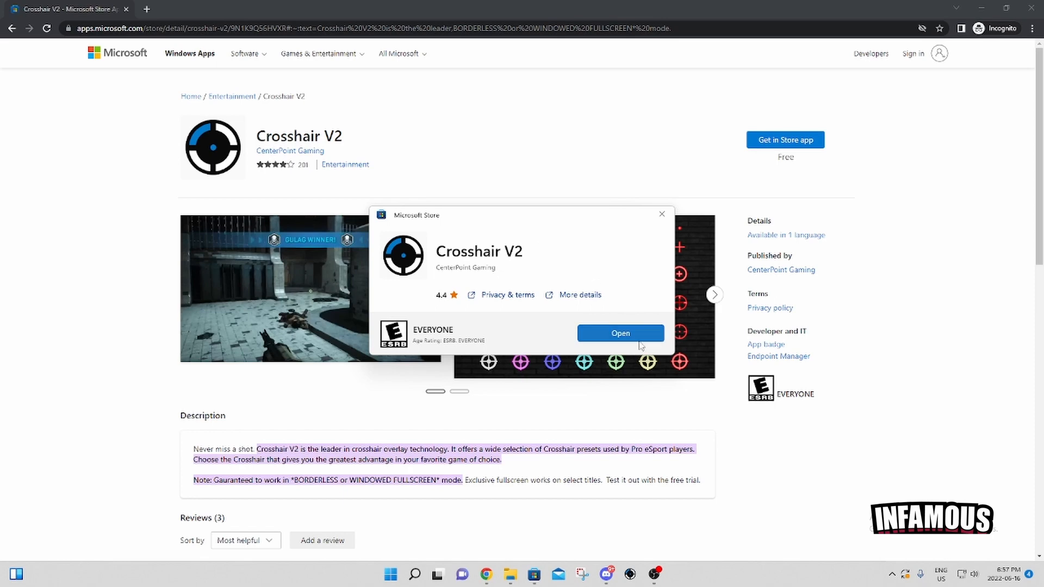
mouse_move(615, 340)
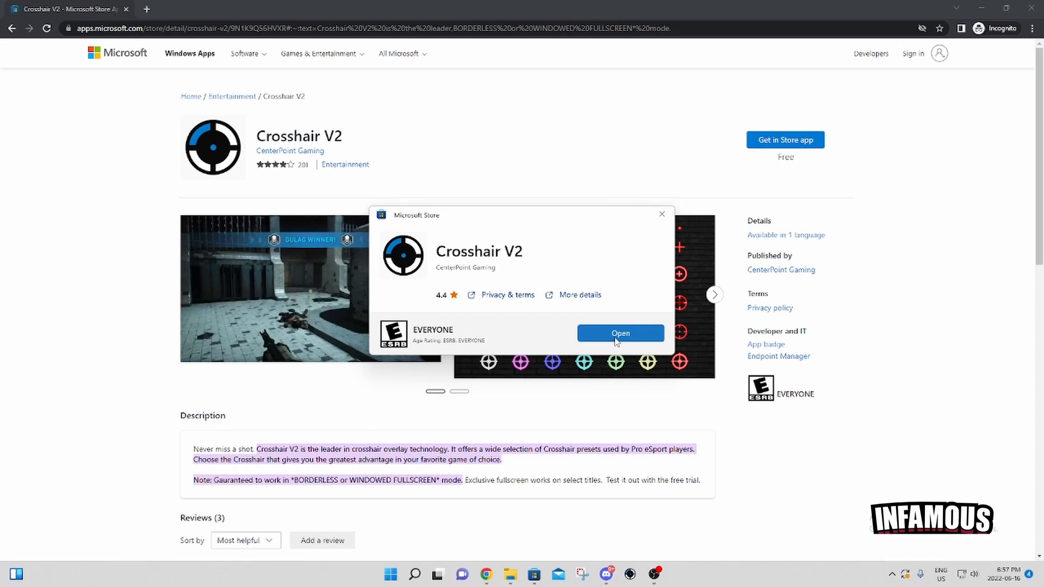
mouse_move(618, 339)
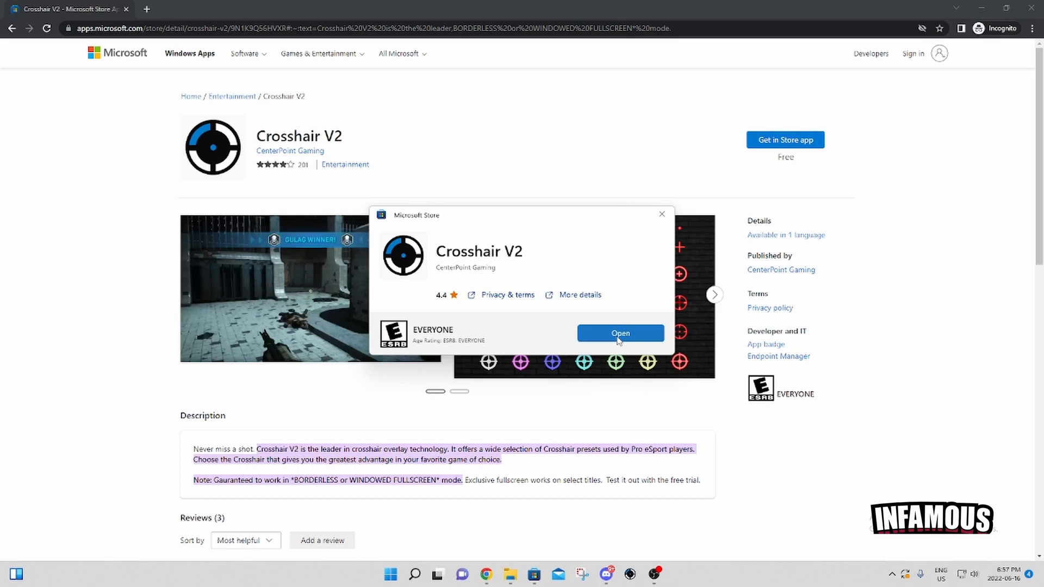